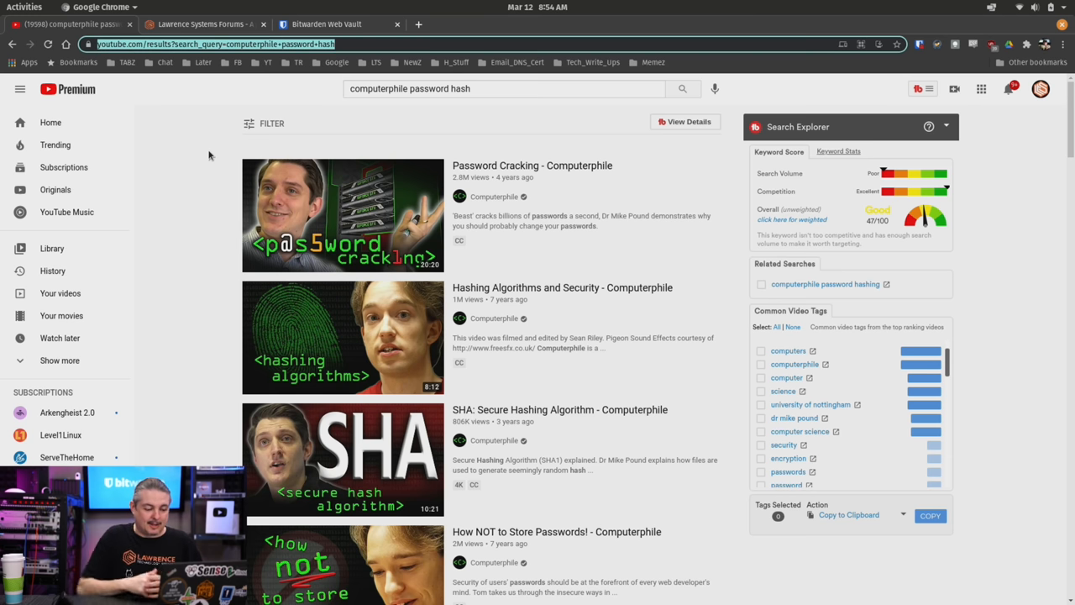
pyautogui.moveTo(343, 336)
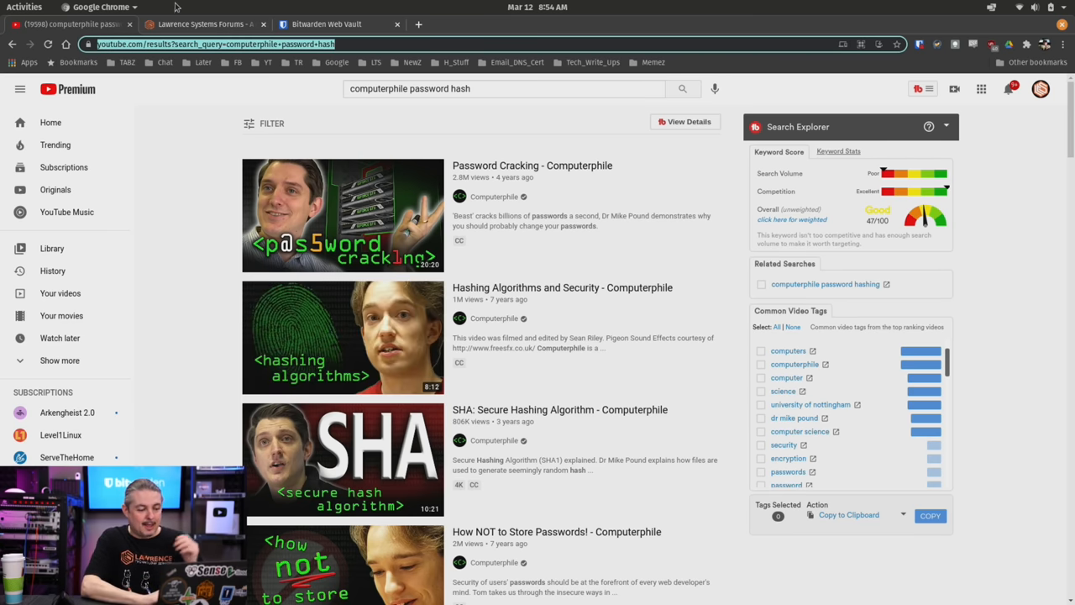
# Switch from the YouTube results to the Lawrence Systems forum tab with DevTools on Network
pyautogui.click(193, 25)
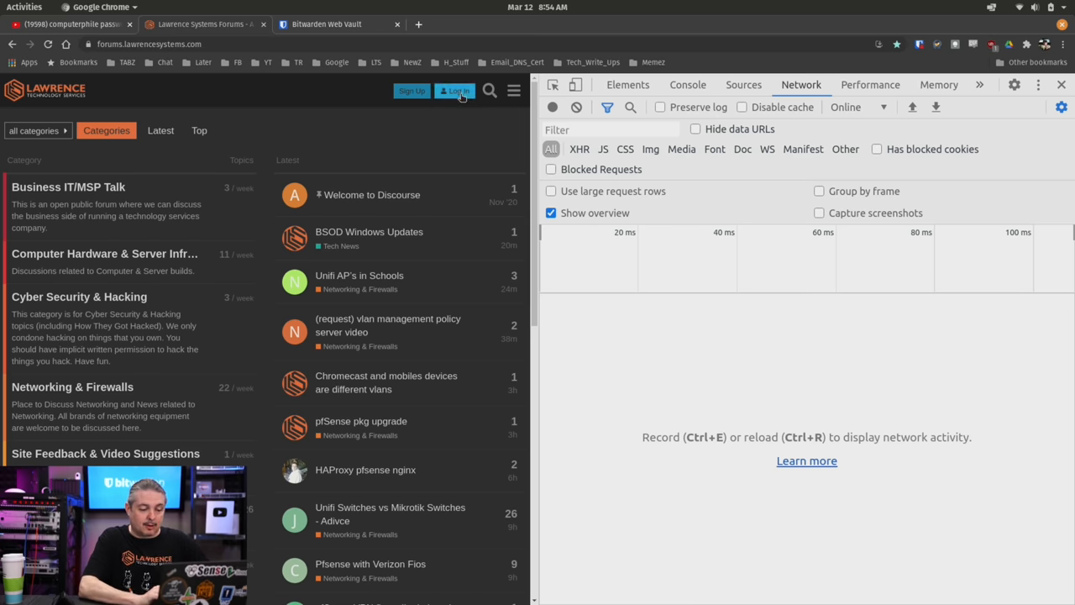
# Bring up the forum's Log In dialog and start recording network requests
pyautogui.click(455, 91)
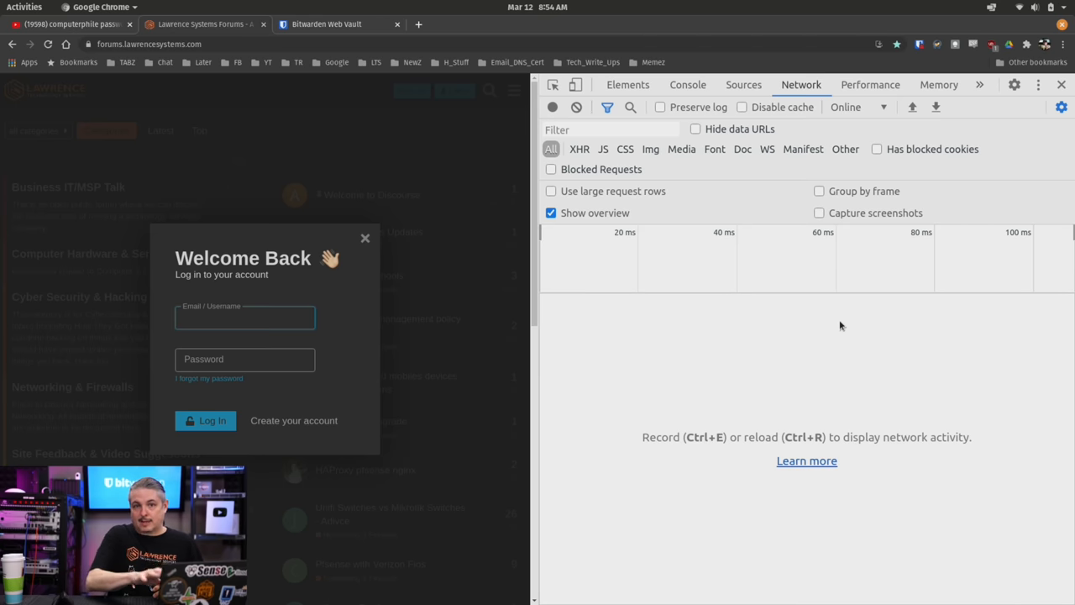
pyautogui.click(245, 317)
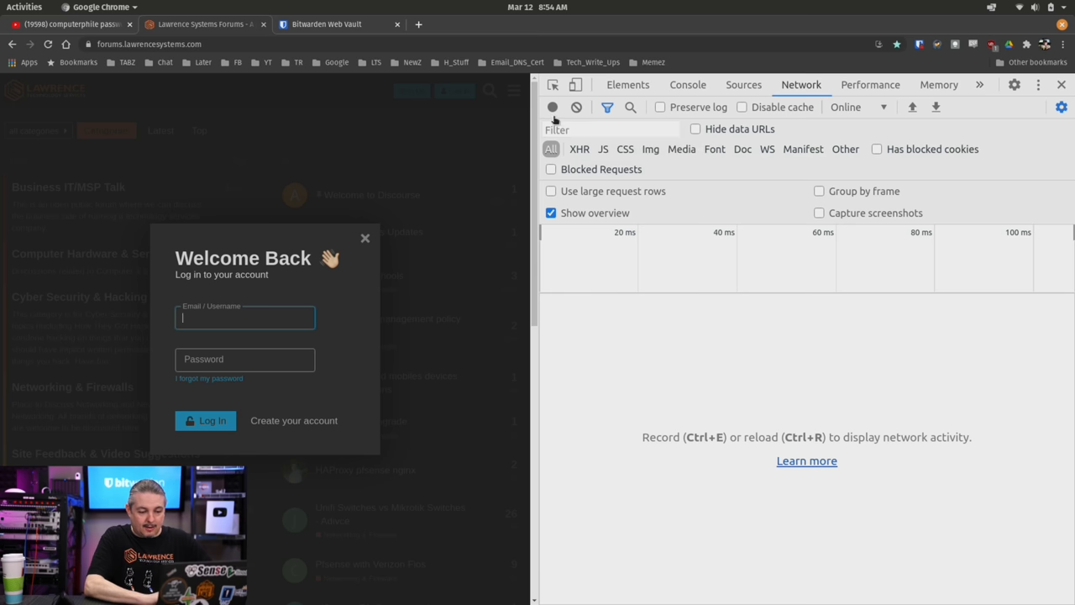
pyautogui.click(550, 108)
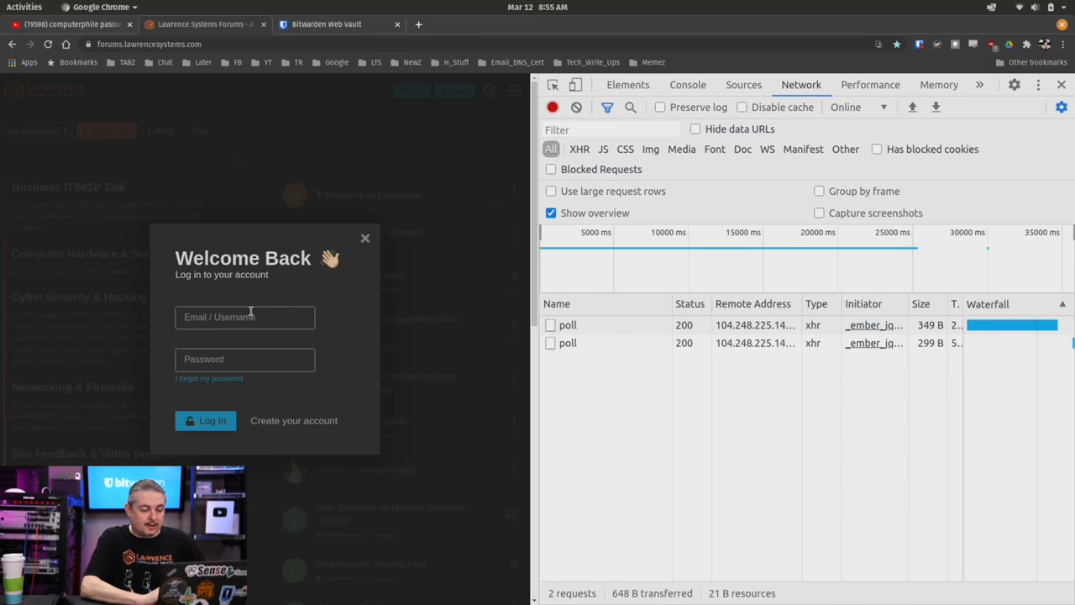
pyautogui.write('test@test.com')
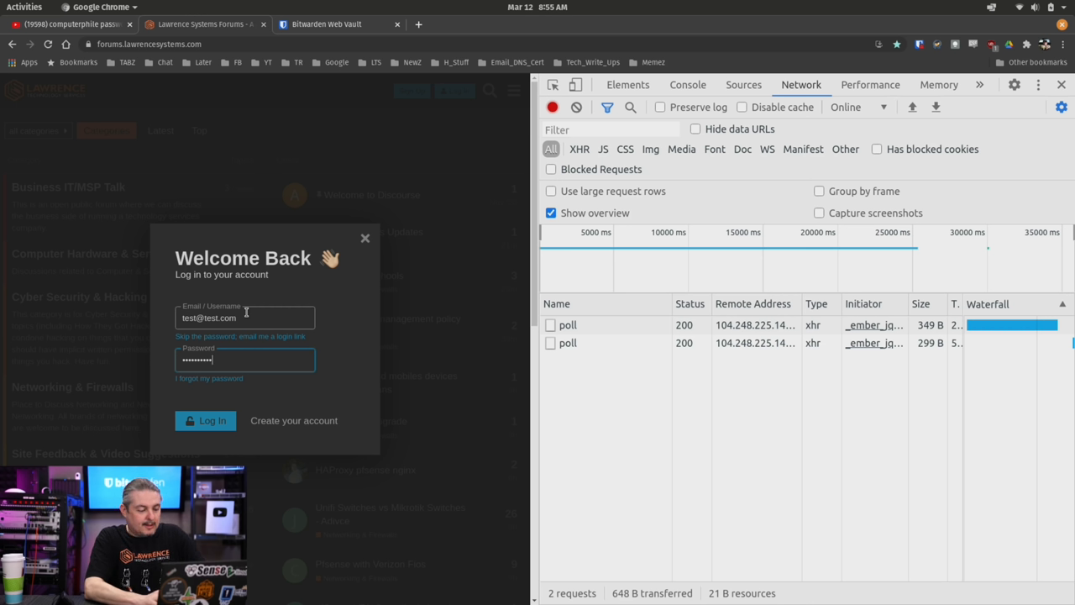
pyautogui.moveTo(212, 420)
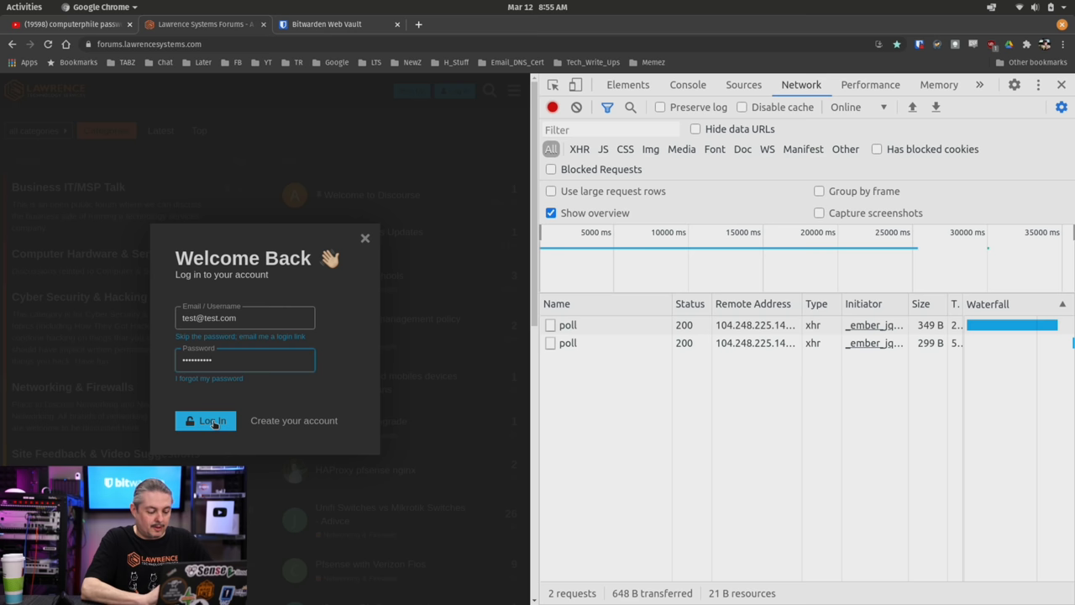
pyautogui.click(204, 420)
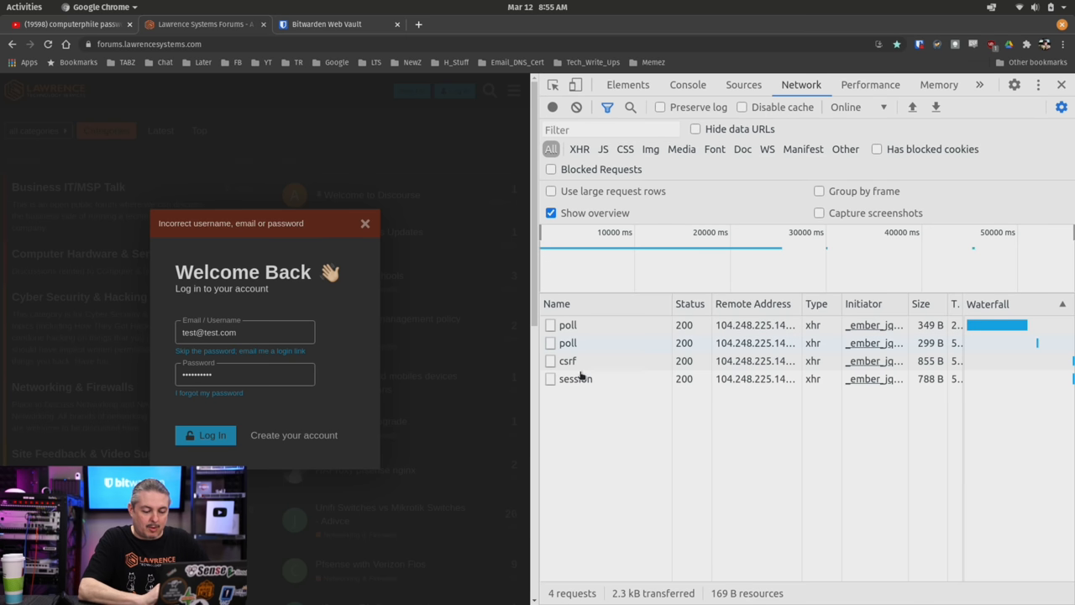
pyautogui.click(574, 378)
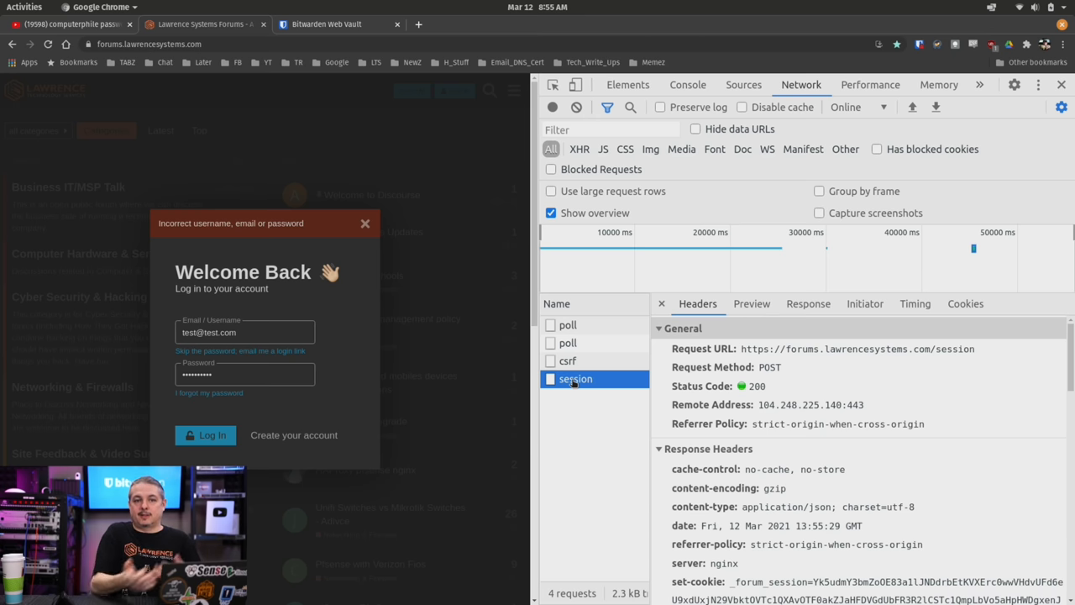
# Scroll the session headers to Form Data exposing the plaintext password, then go to the Bitwarden vault tab
pyautogui.scroll(-3)
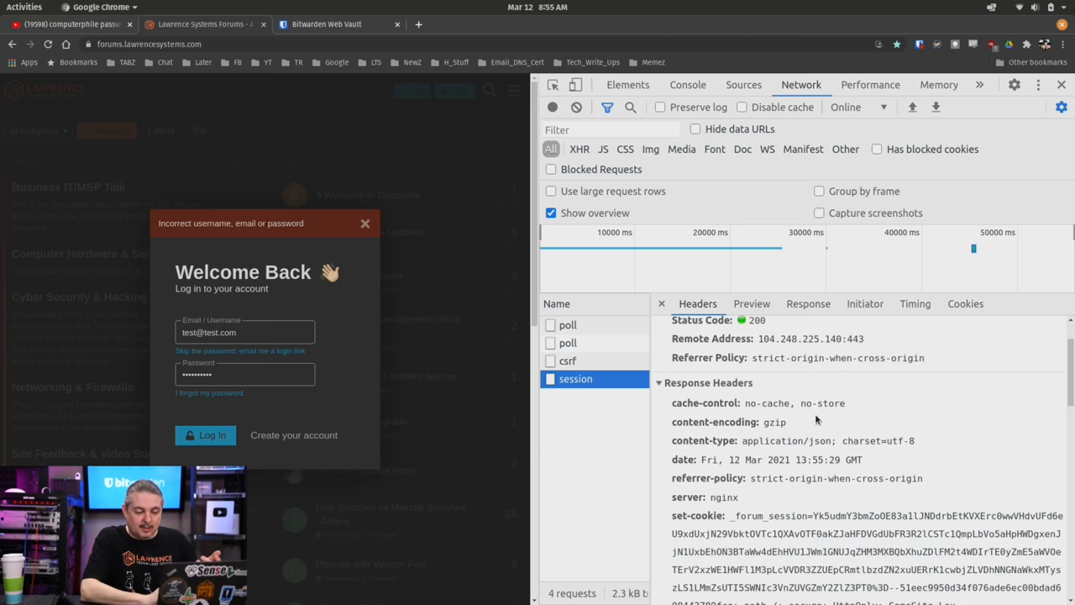
pyautogui.moveTo(865, 342)
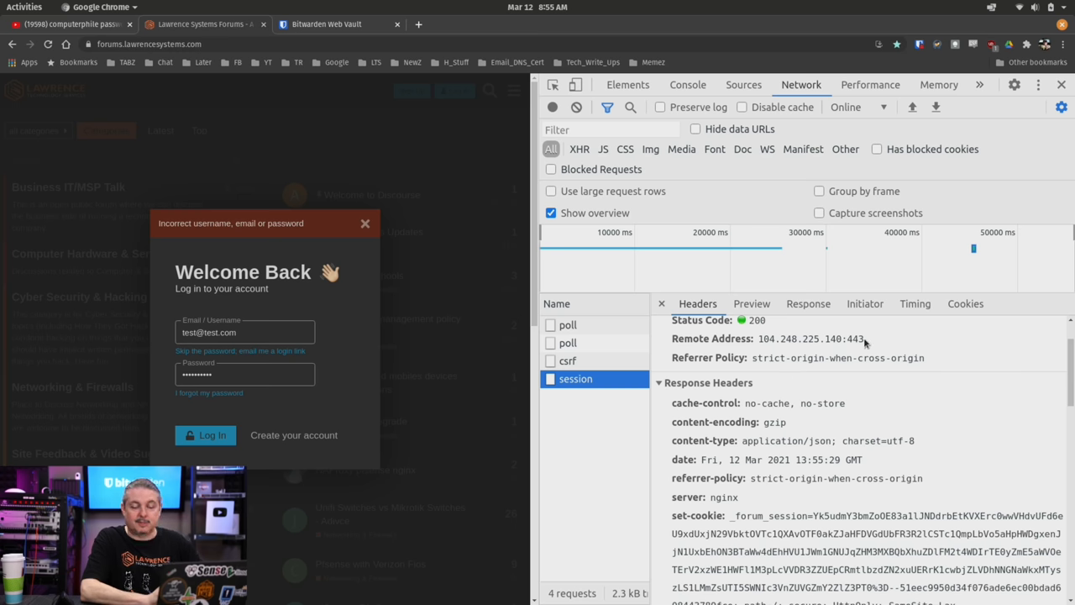
pyautogui.scroll(-3)
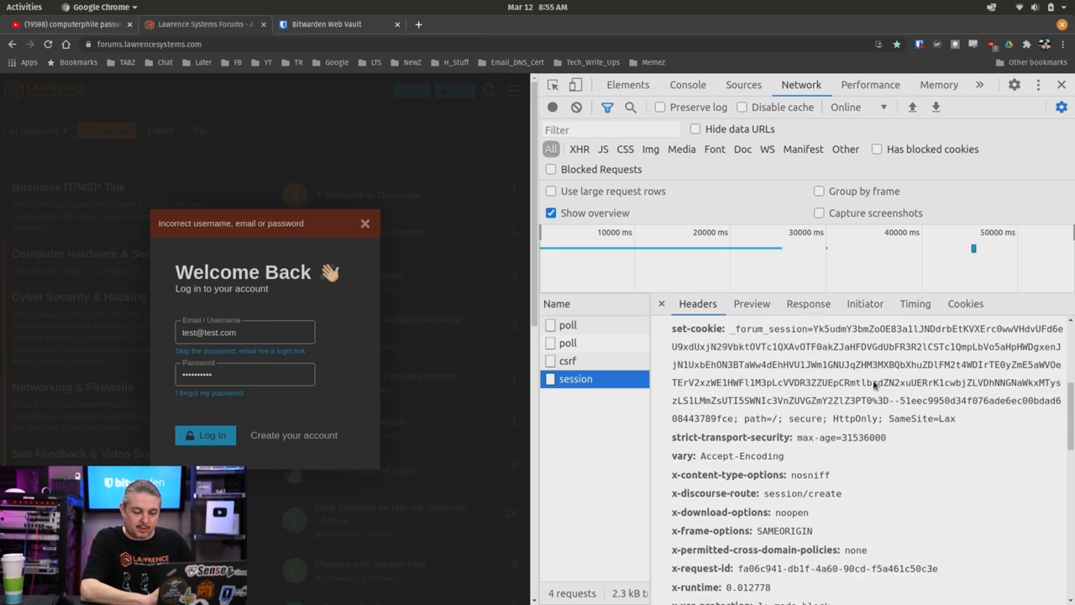
pyautogui.scroll(-3)
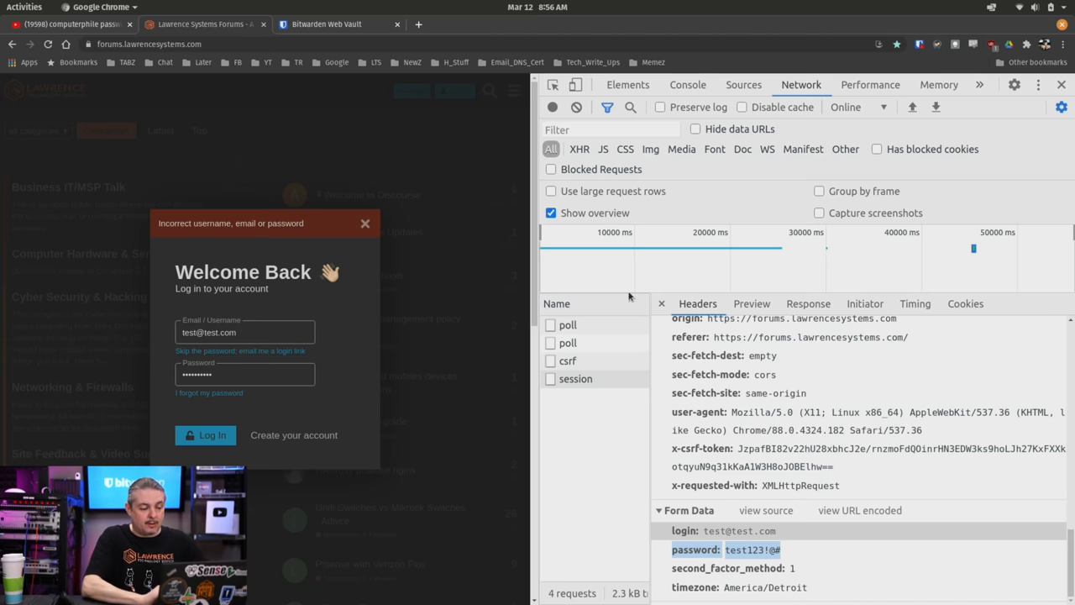
pyautogui.click(333, 23)
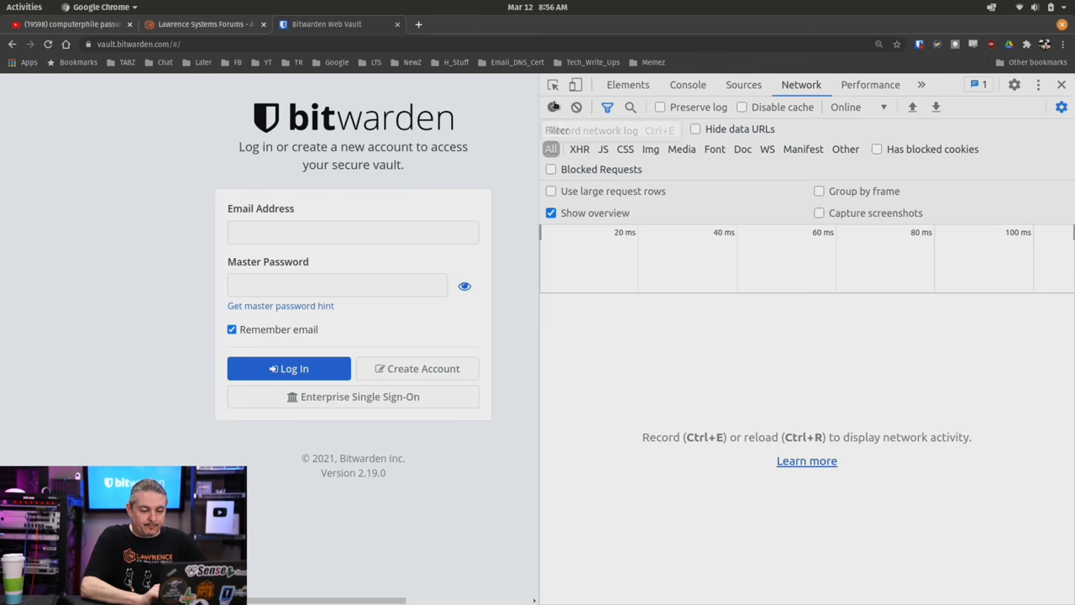
# Submit a test vault login with the master password revealed, stop recording, and inspect the token request
pyautogui.write('test@test.com')
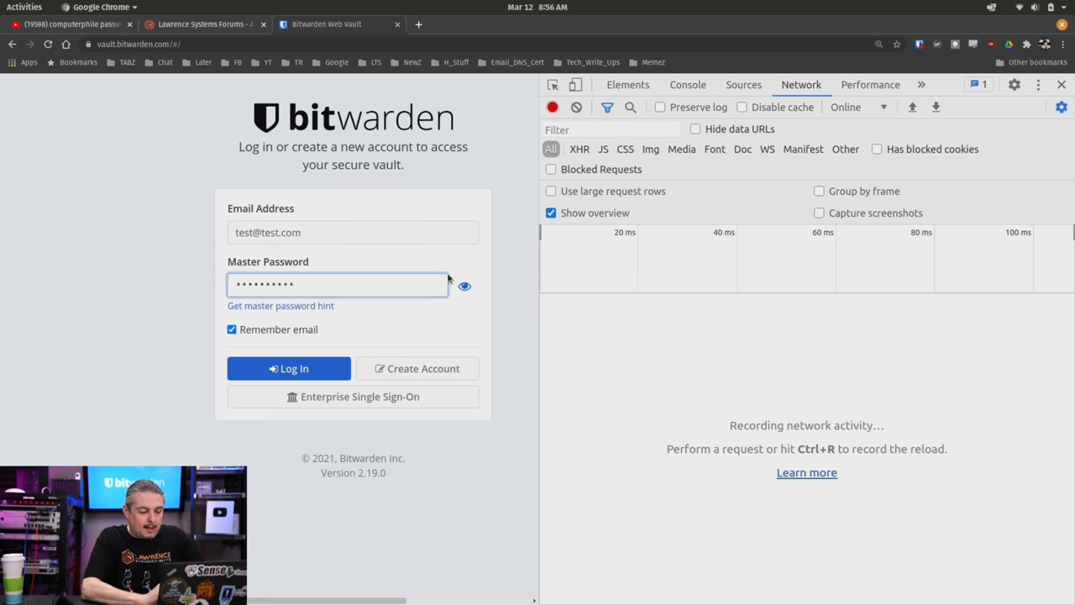
pyautogui.click(464, 285)
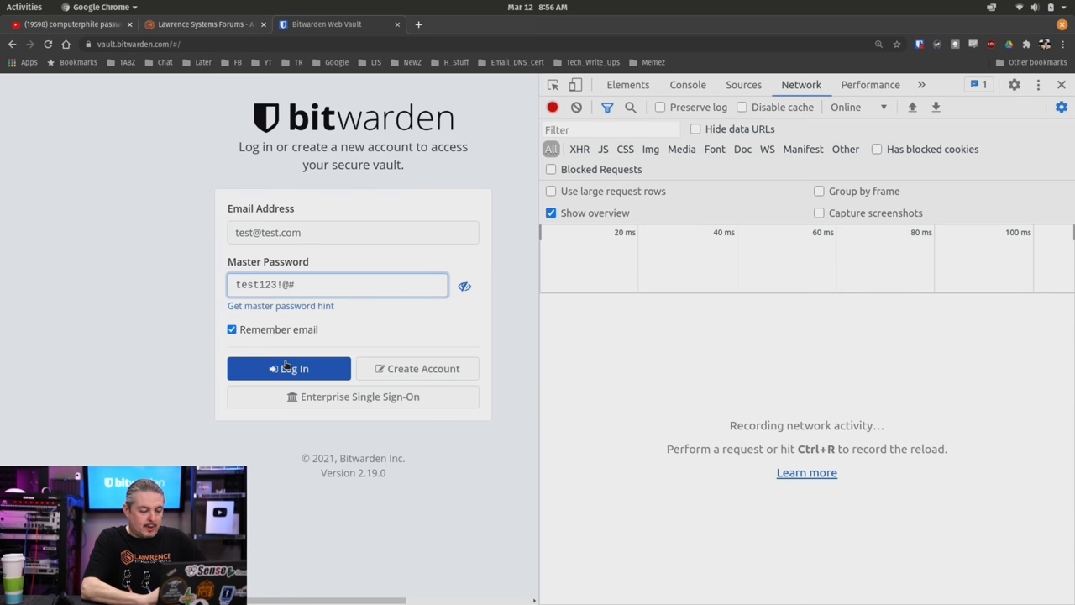
pyautogui.click(289, 368)
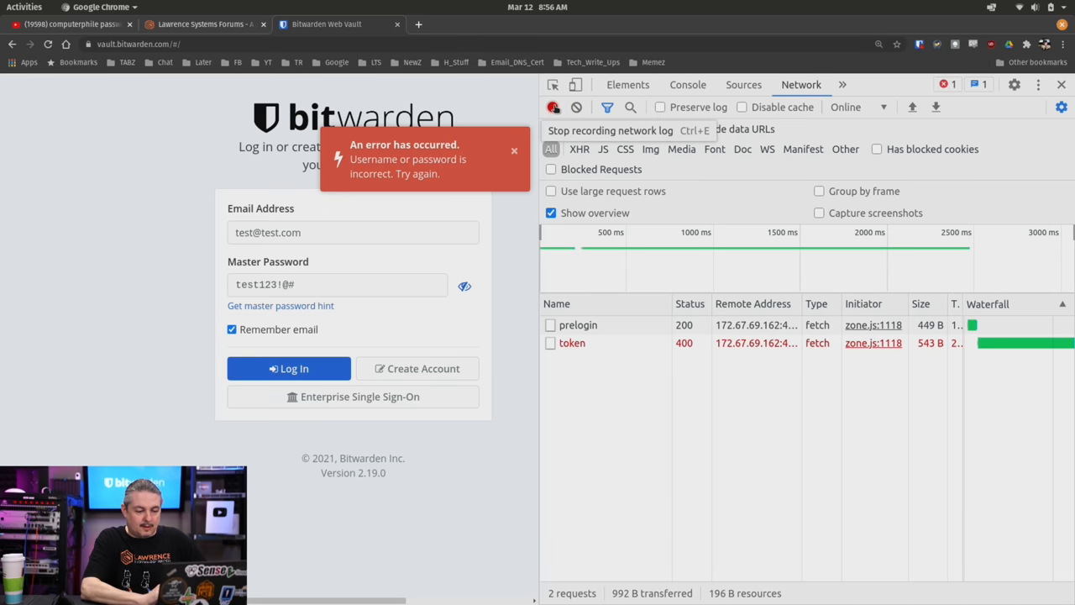
pyautogui.click(553, 108)
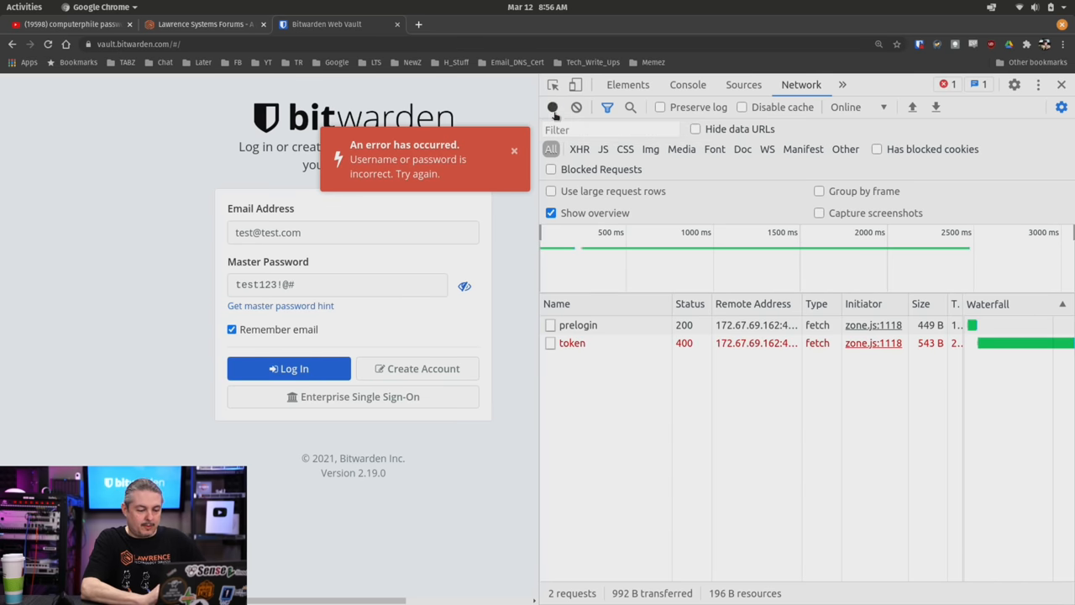
pyautogui.click(571, 343)
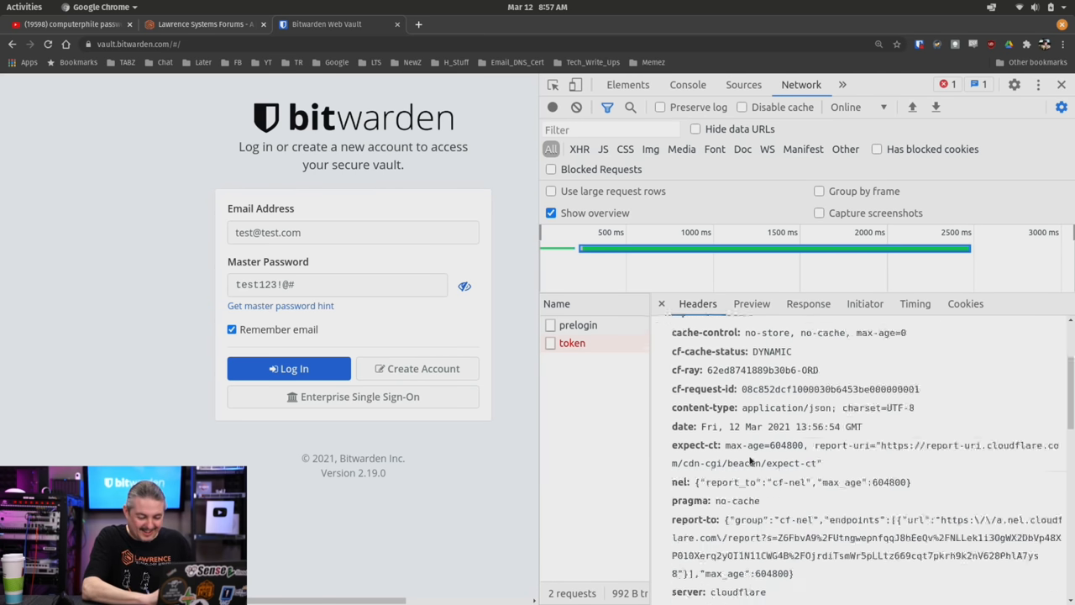
# Scroll through the token request headers showing the hashed password
pyautogui.scroll(-3)
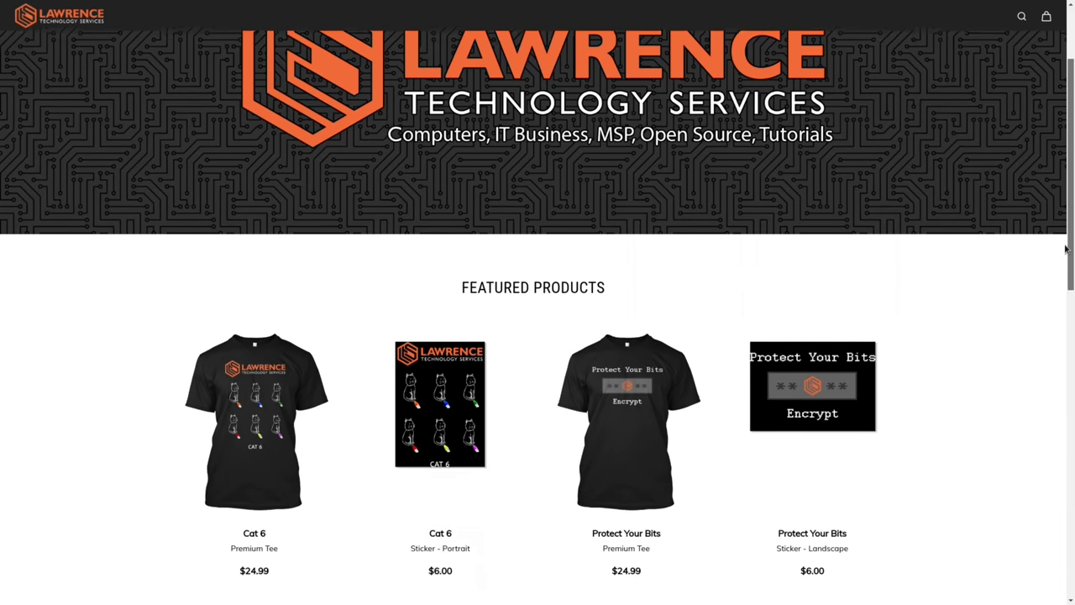
# Browse further store products and go to the Lawrence Systems forum's latest topics
pyautogui.scroll(-3)
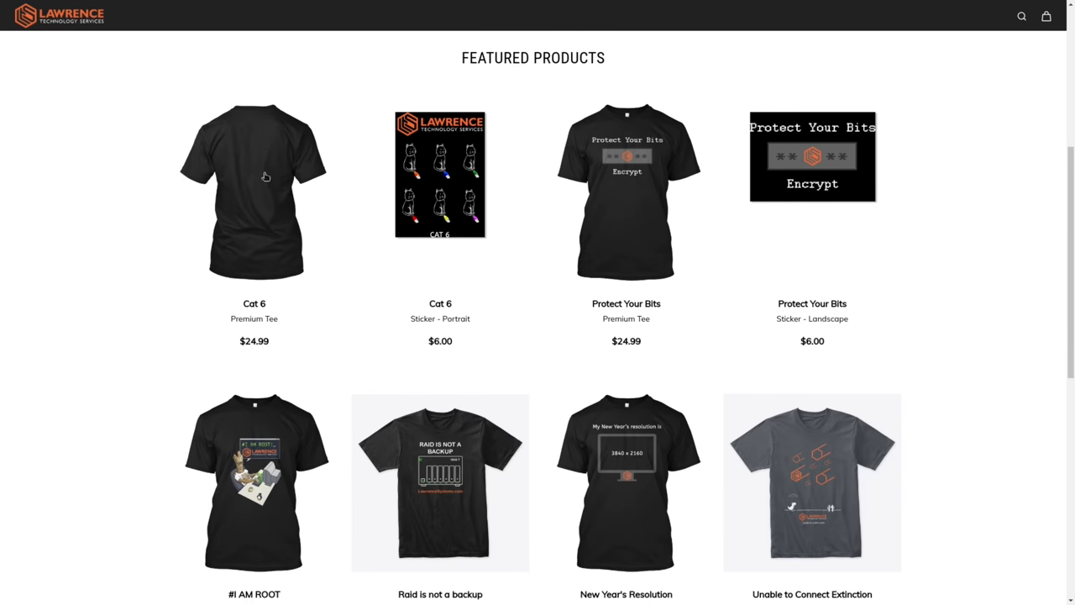
pyautogui.click(265, 176)
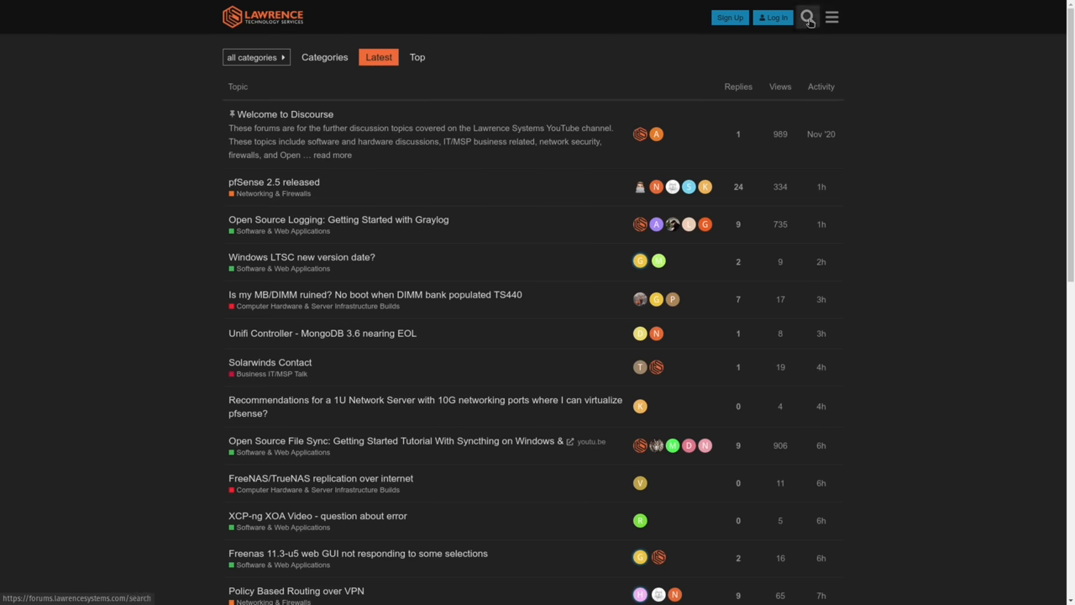
# Search the forum for 'dns' and read through the DNS Malware Filtering Compared topic's replies
pyautogui.write('dns')
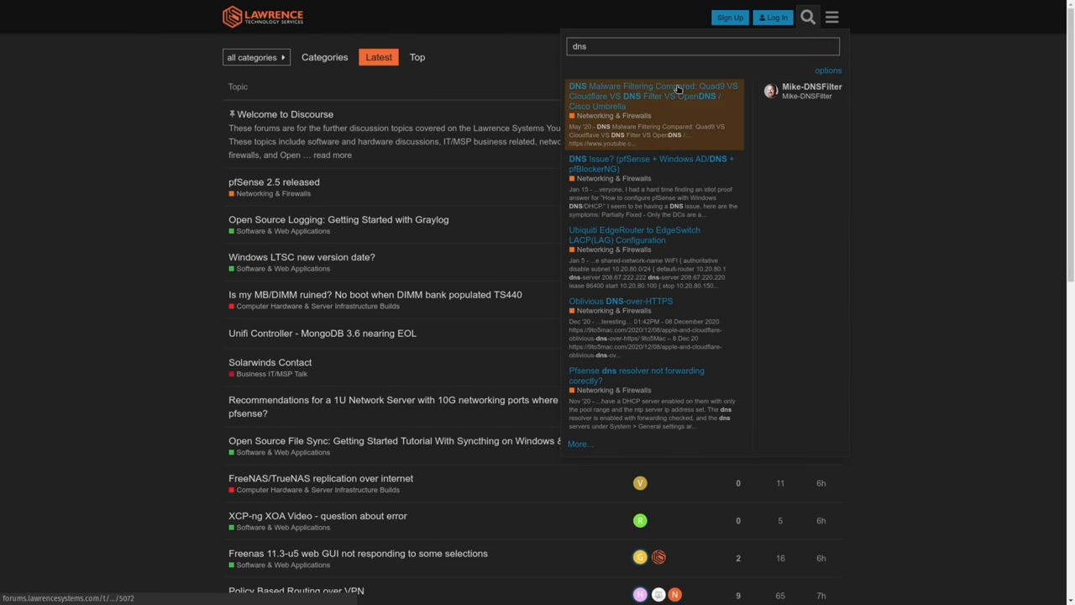
pyautogui.click(653, 94)
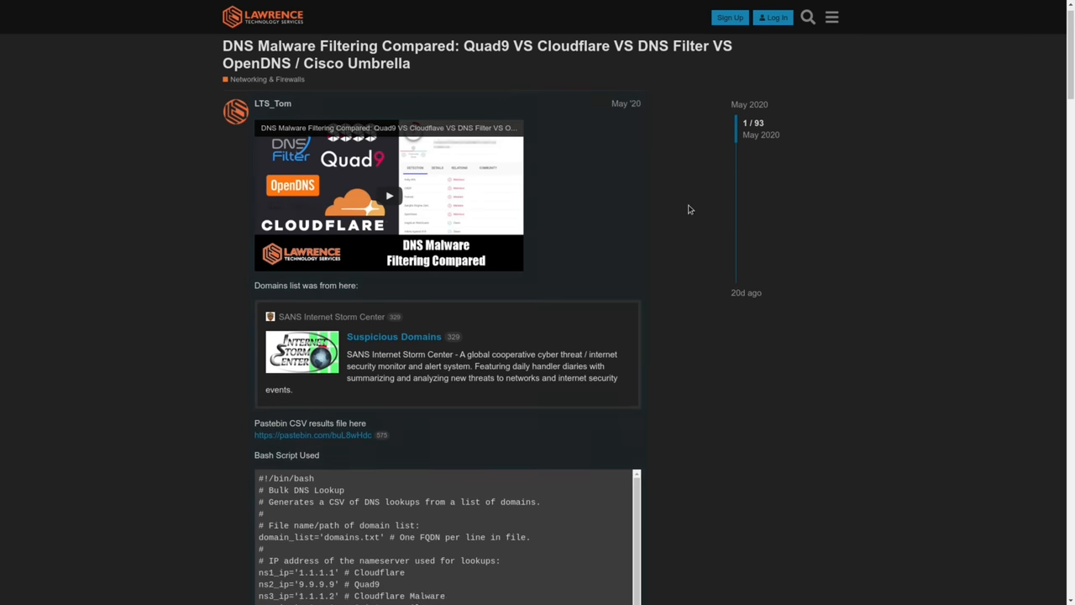
pyautogui.scroll(-3)
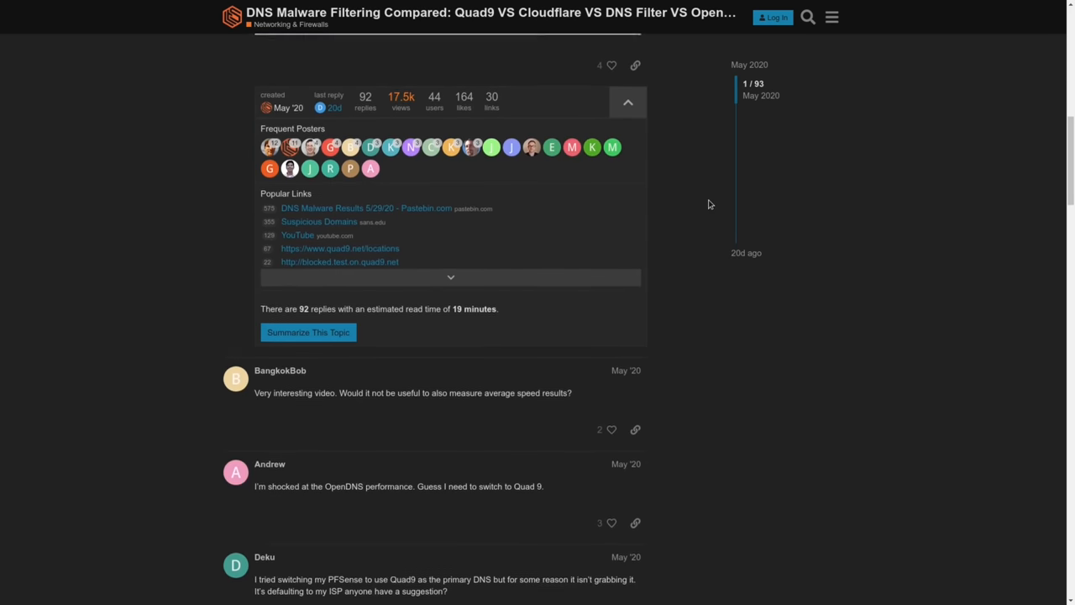
pyautogui.scroll(-3)
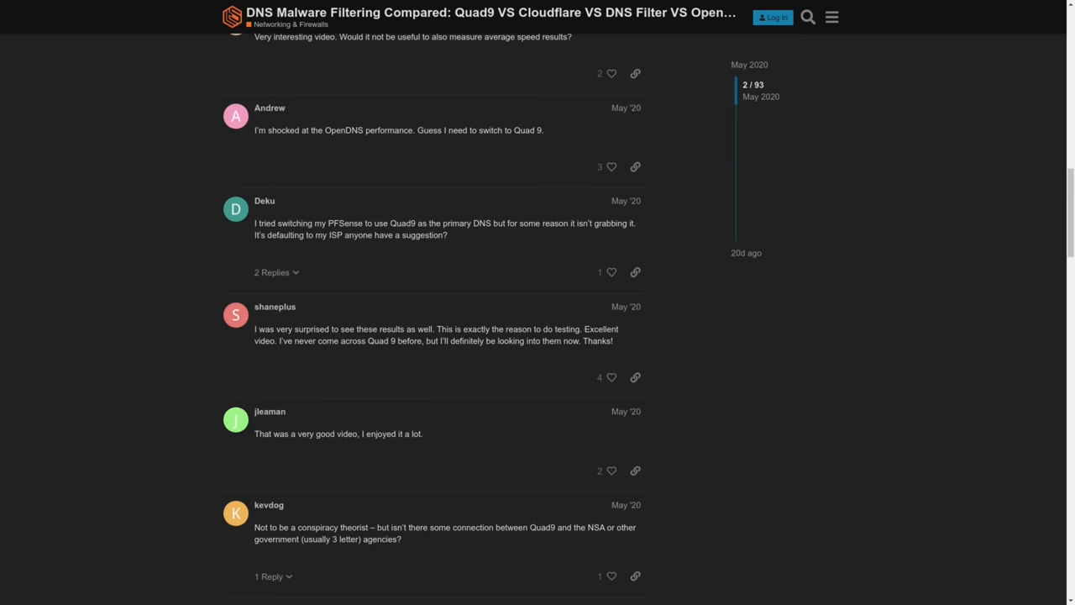